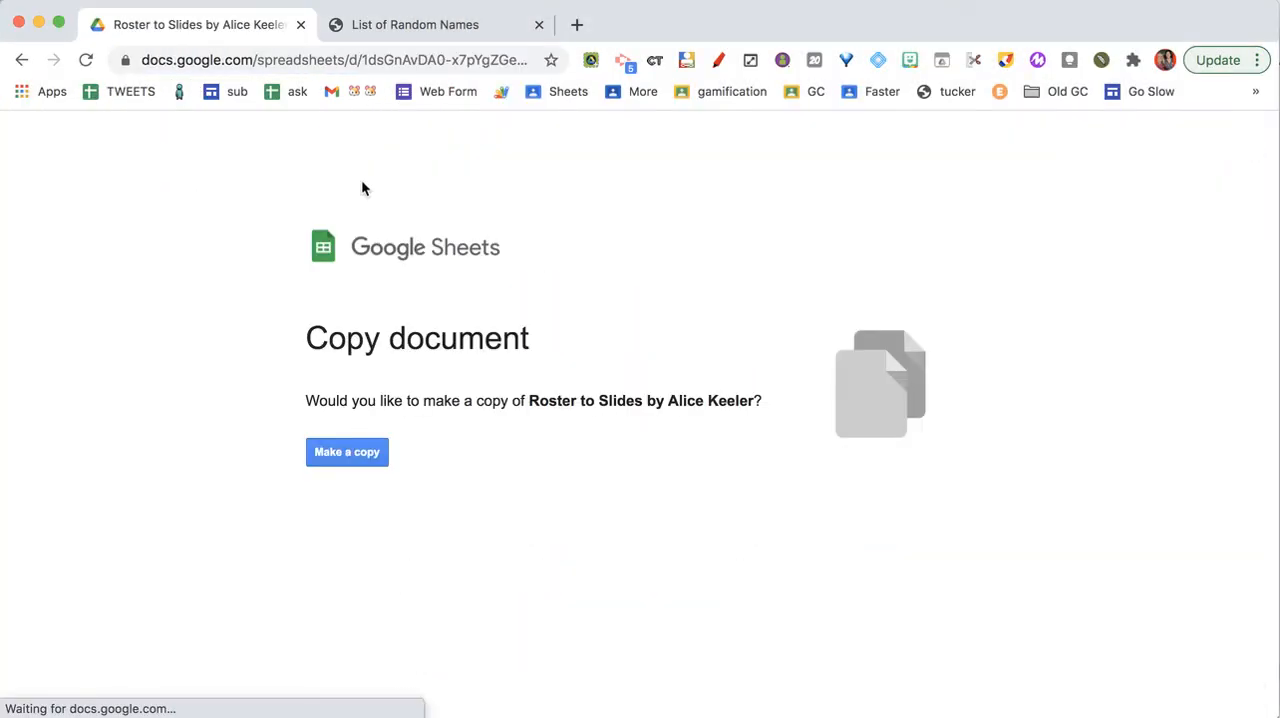
- Make a personal copy of the Roster to Slides spreadsheet from the Copy document page
click(348, 450)
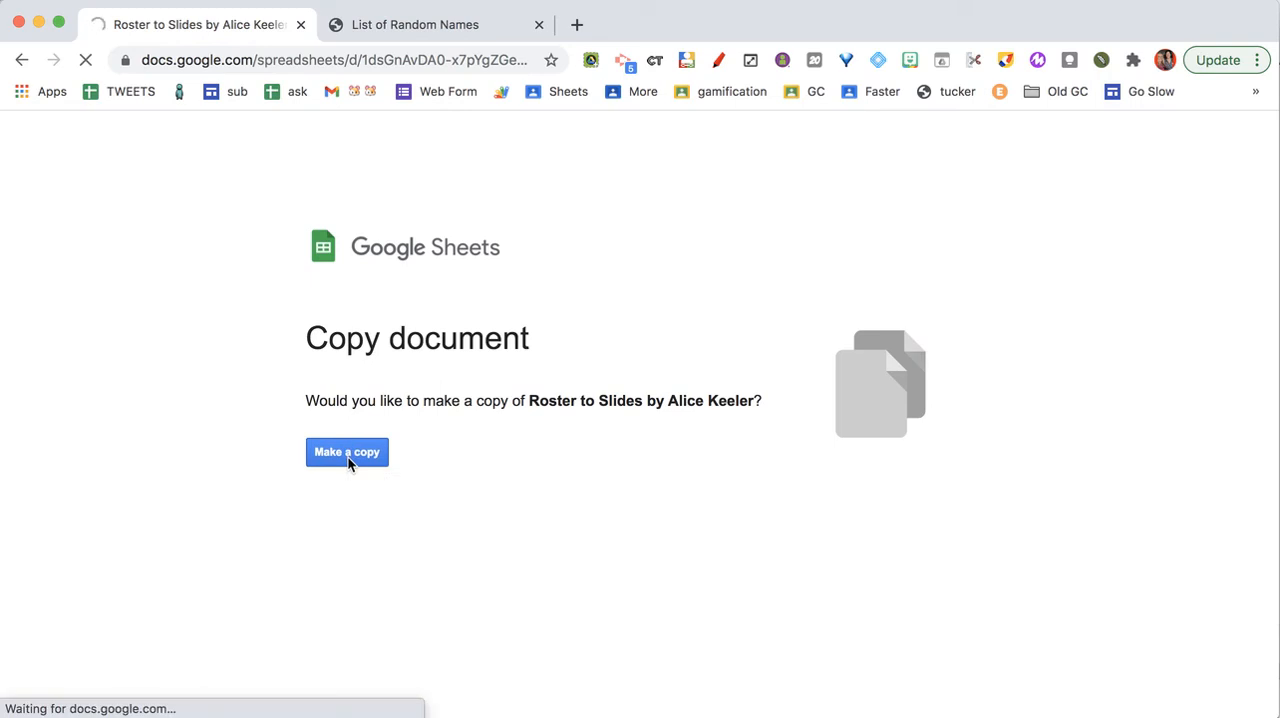
click(348, 450)
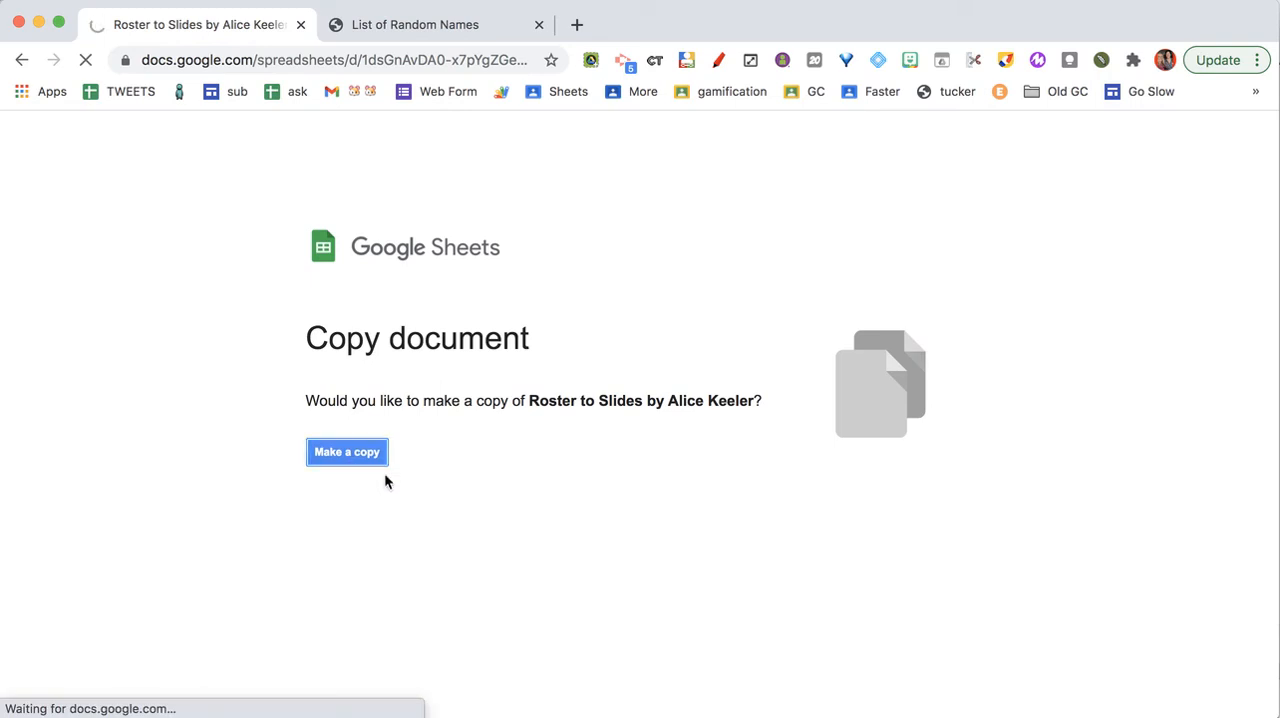
click(348, 450)
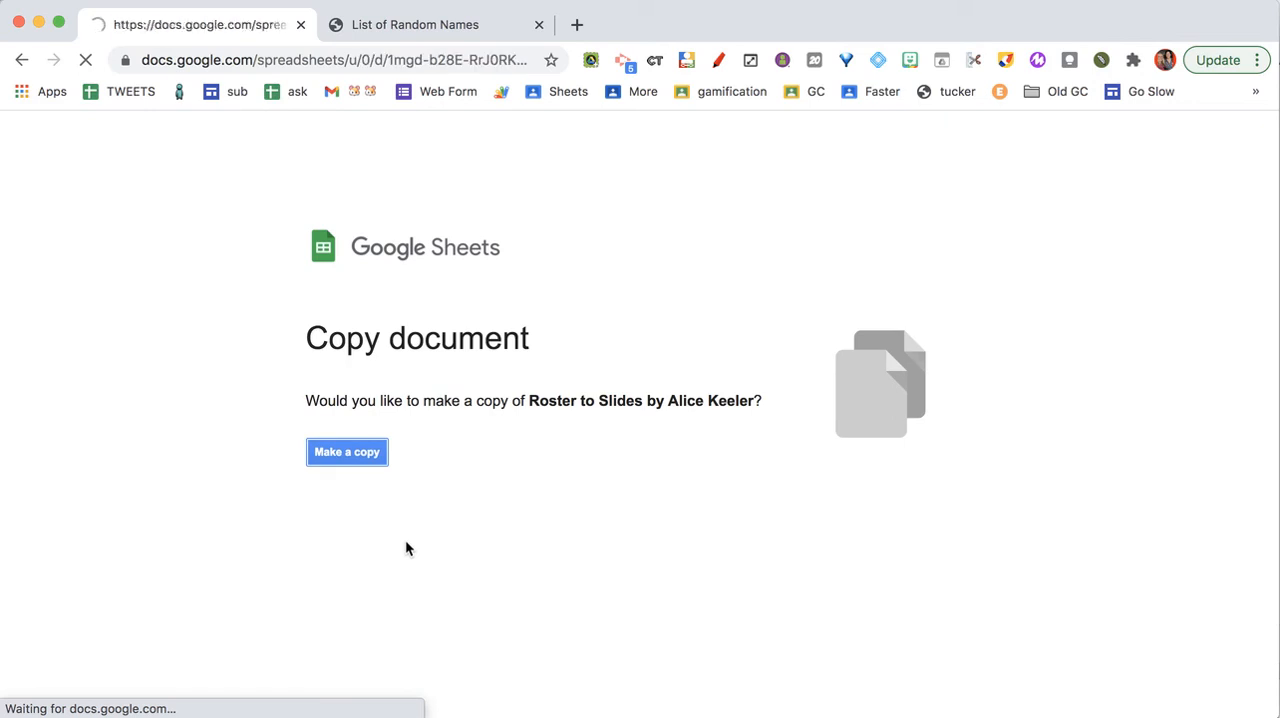
click(348, 450)
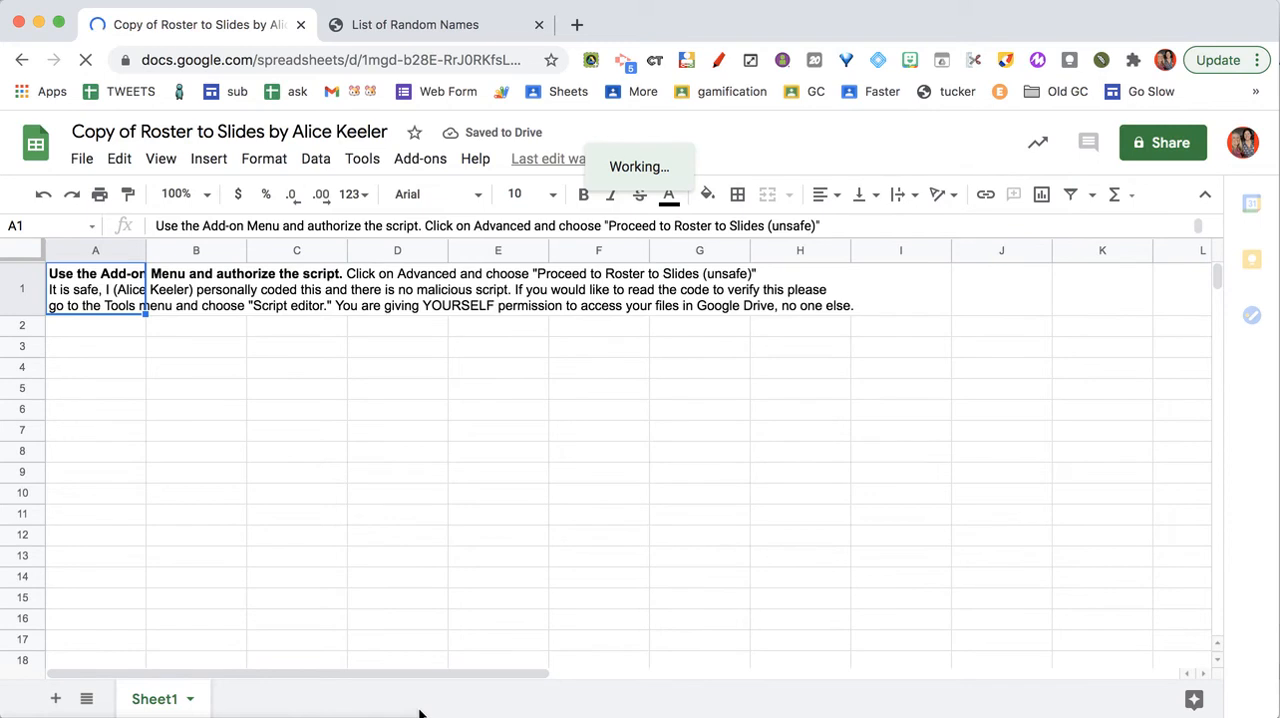
- Authorize the Roster to Slides script from the Add-ons menu
click(296, 492)
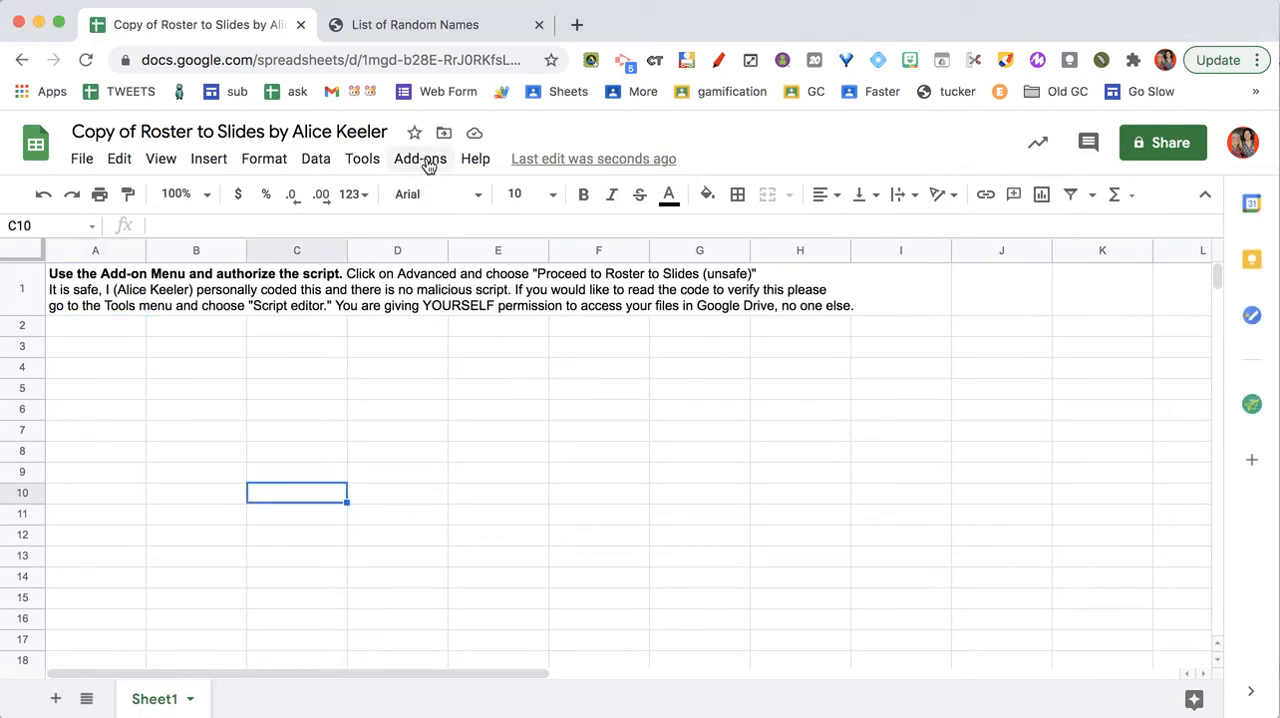
click(420, 158)
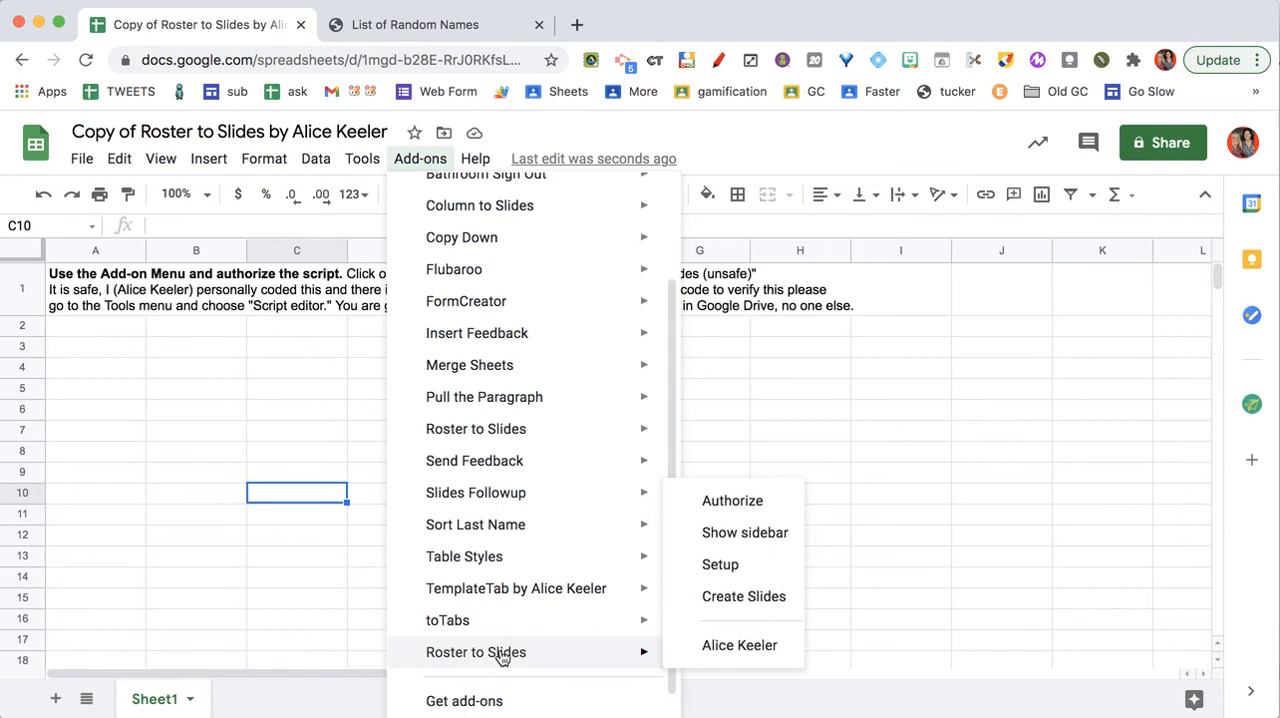
mouse_move(732, 500)
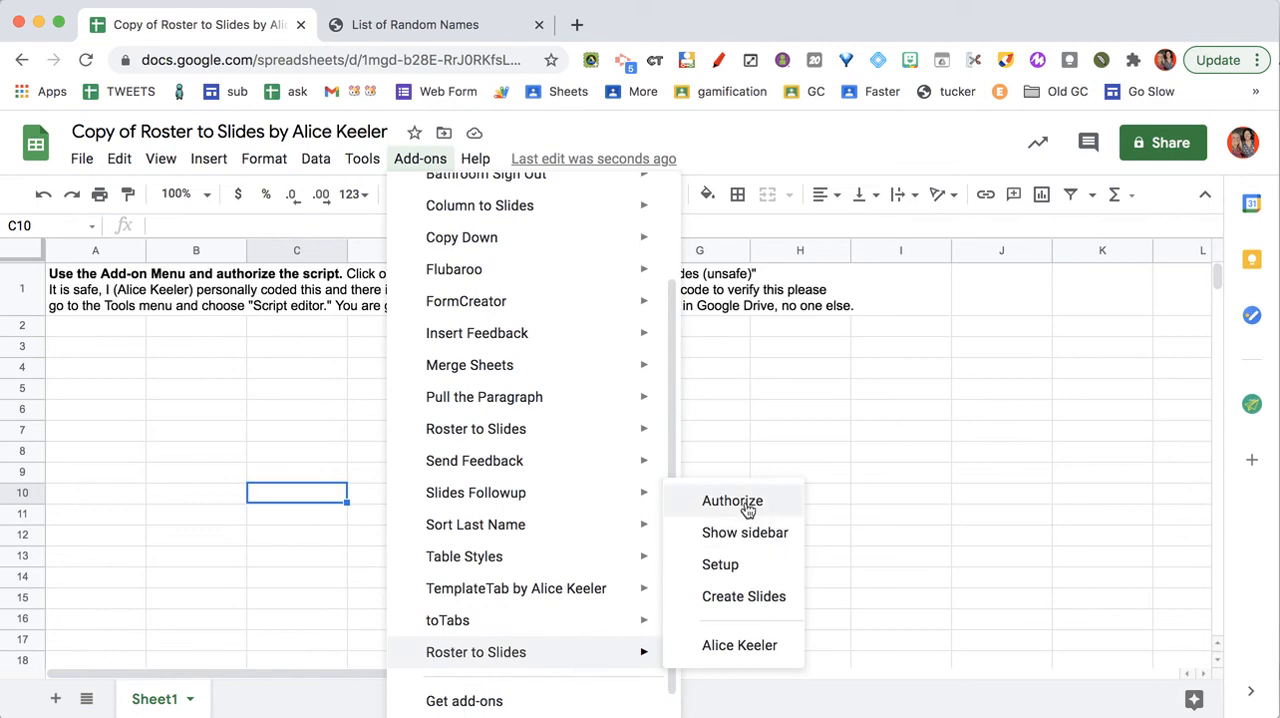
click(732, 500)
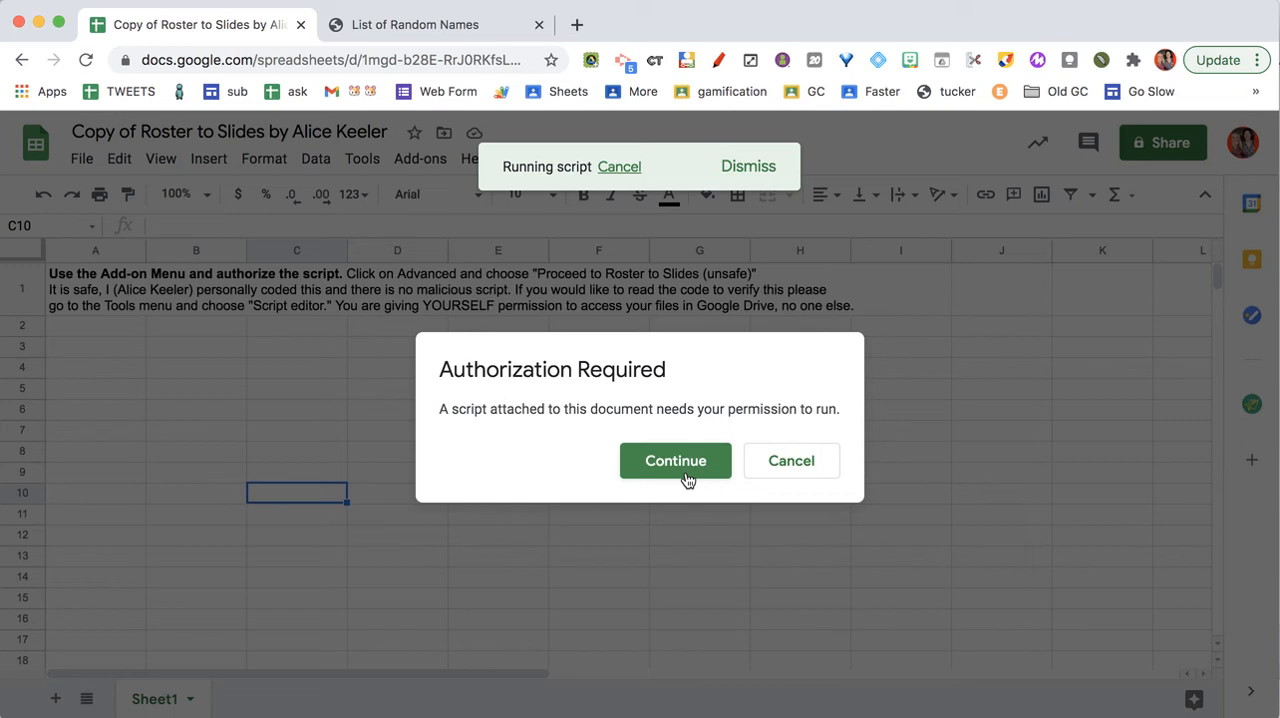
mouse_move(546, 696)
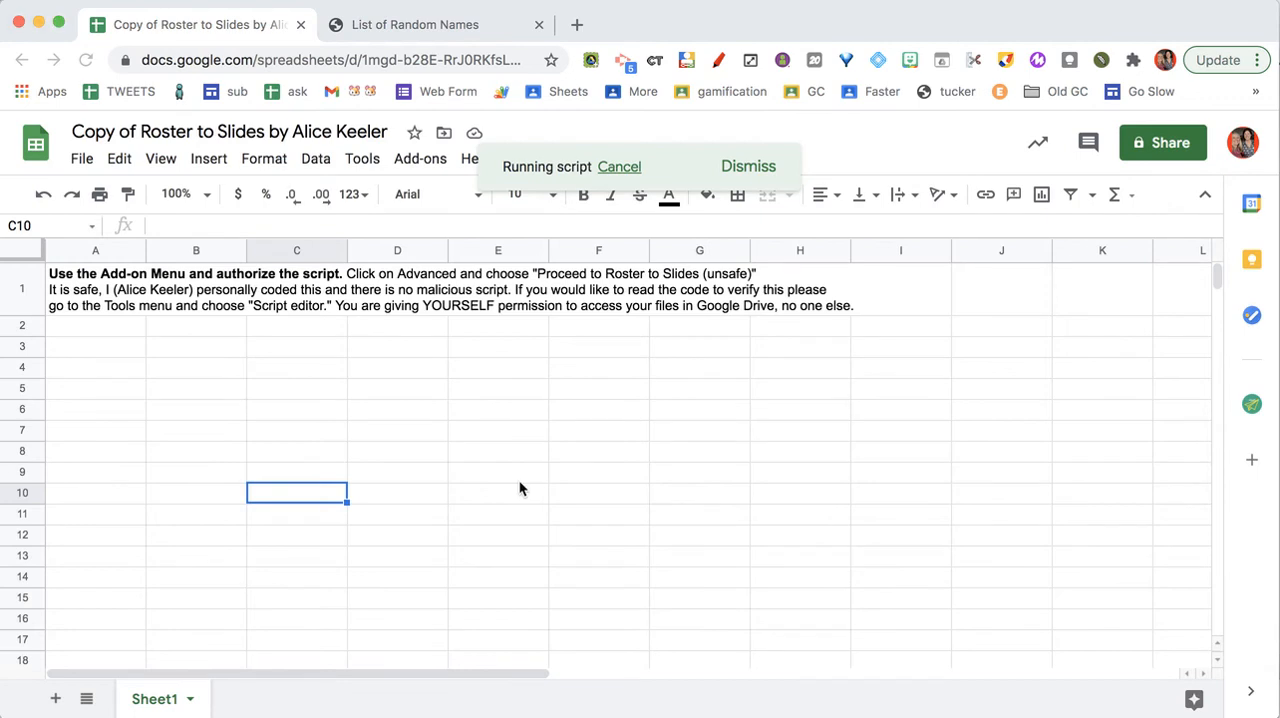
- Show the Roster to Slides sidebar from the Add-ons menu
click(420, 158)
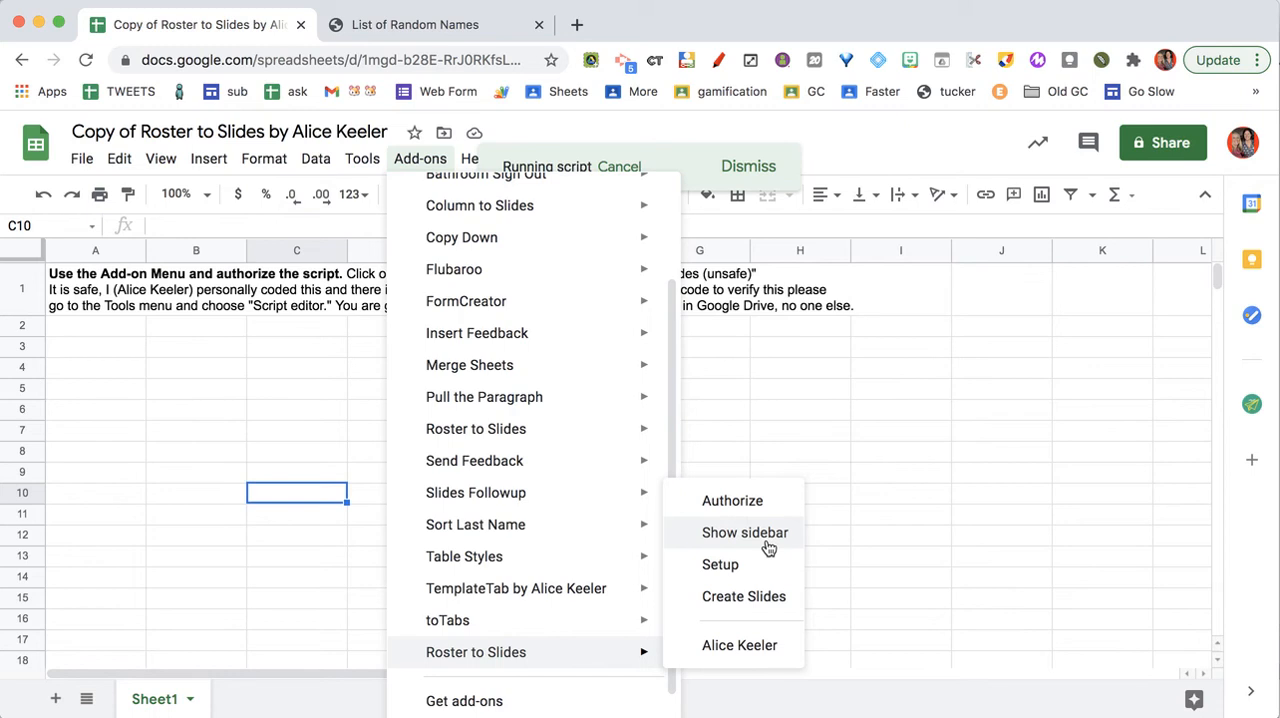
click(744, 532)
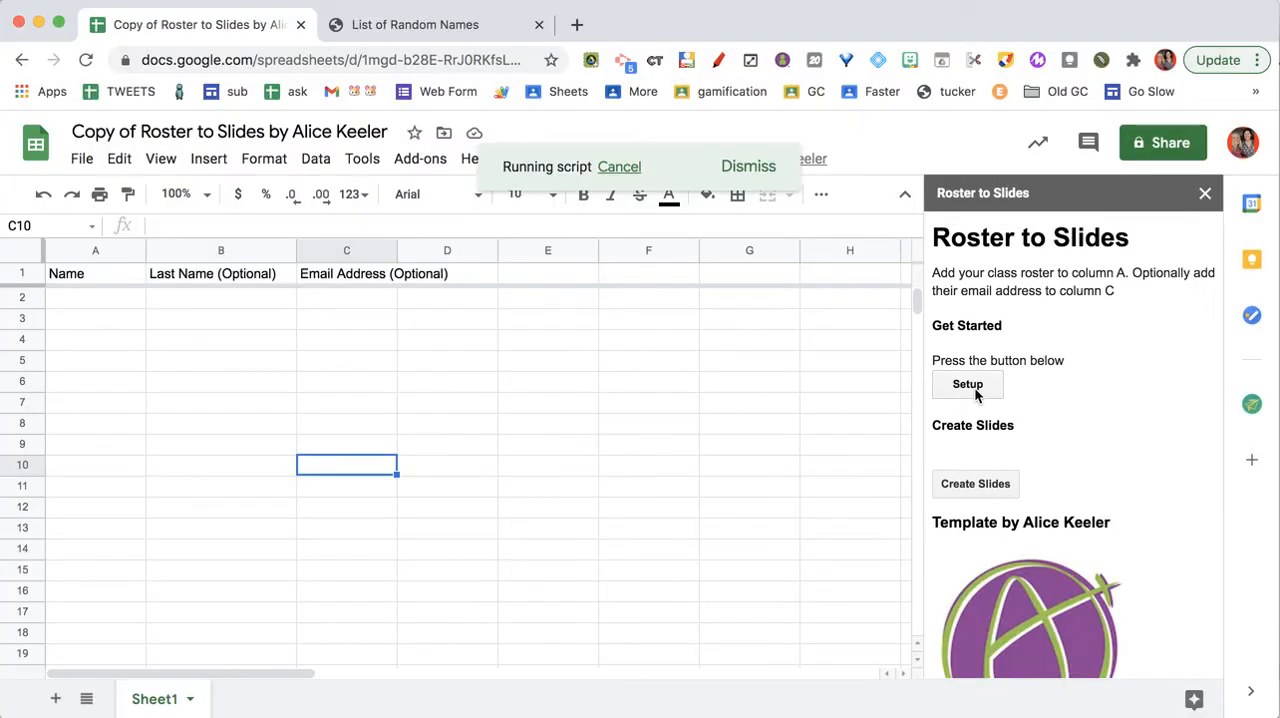
mouse_move(184, 400)
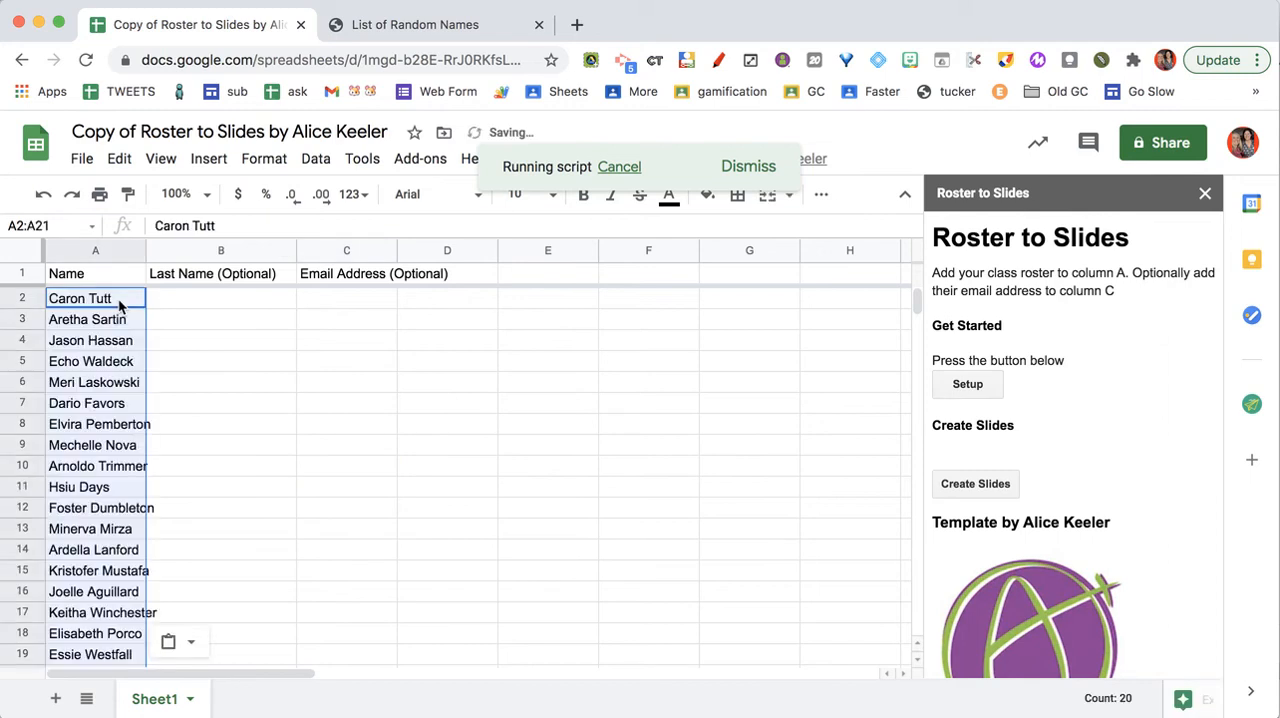
scroll(down, 3)
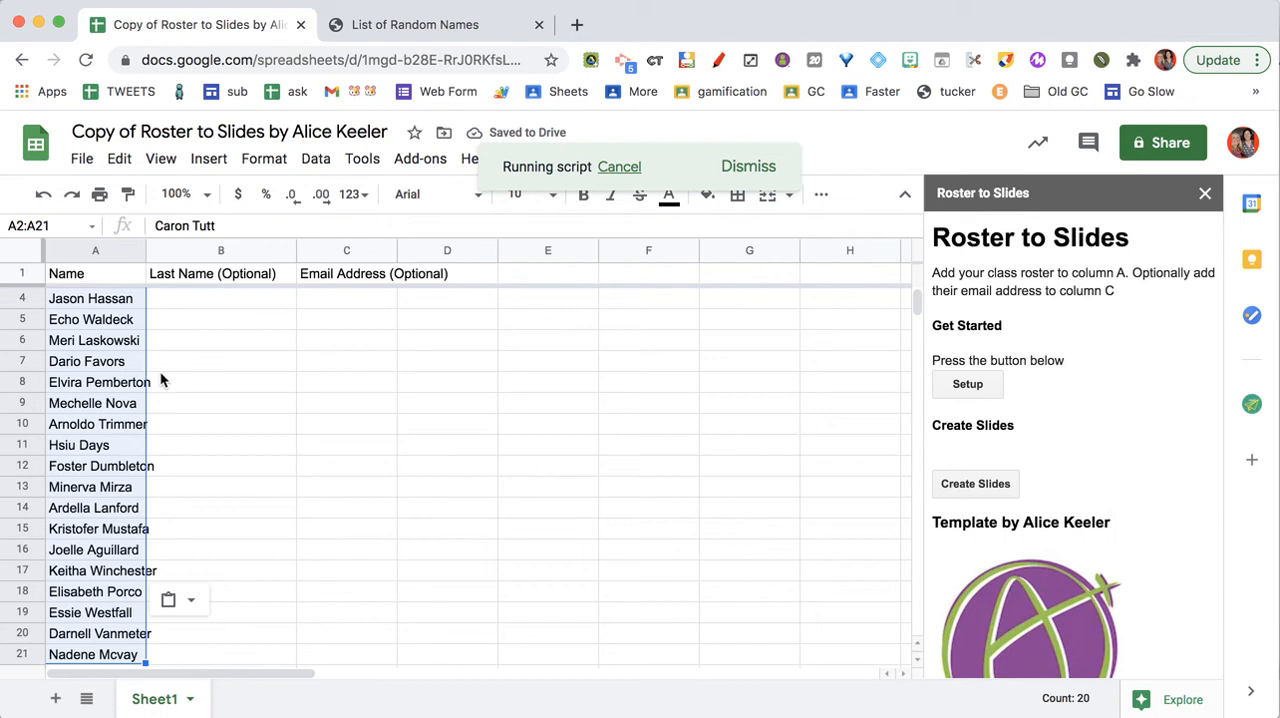
mouse_move(228, 394)
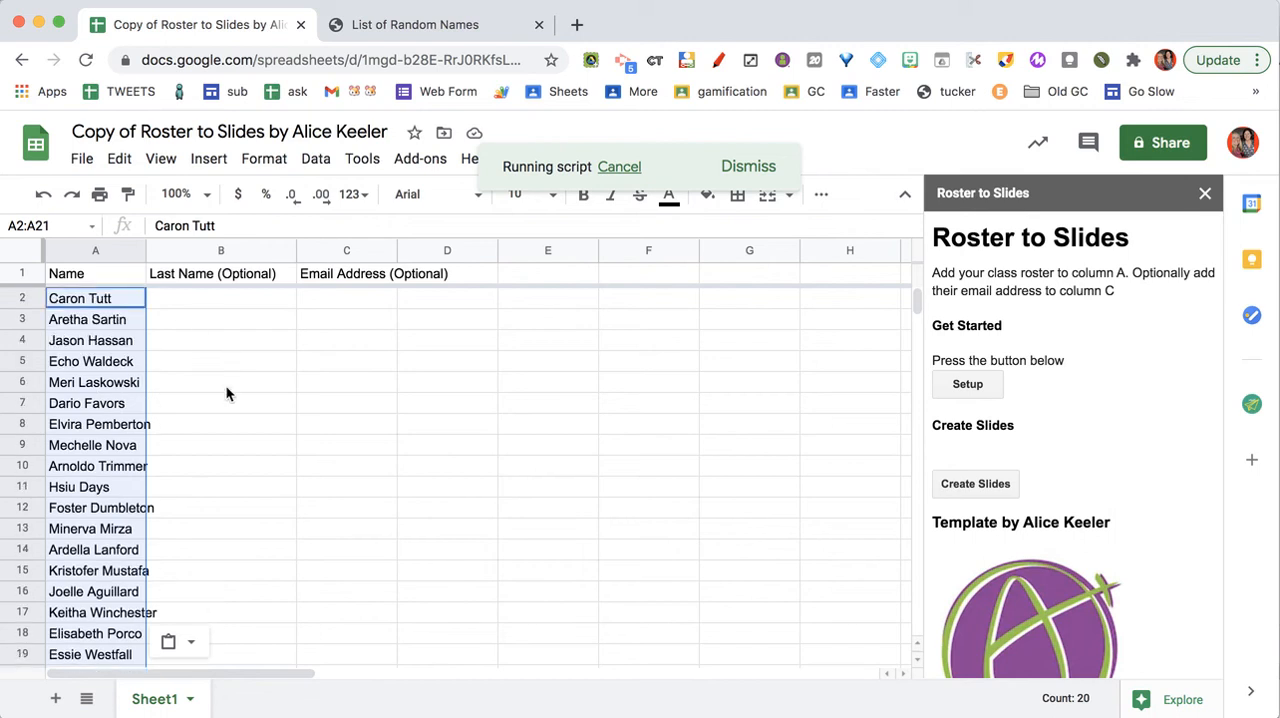
mouse_move(528, 428)
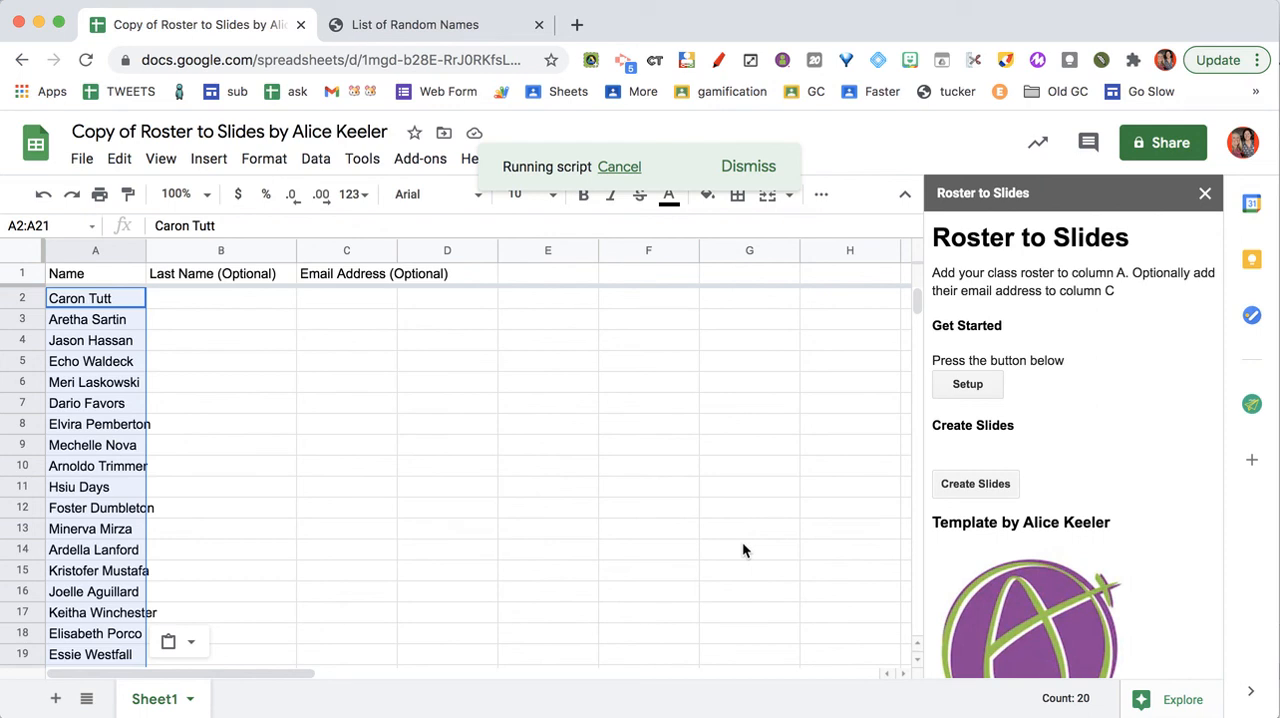
mouse_move(796, 466)
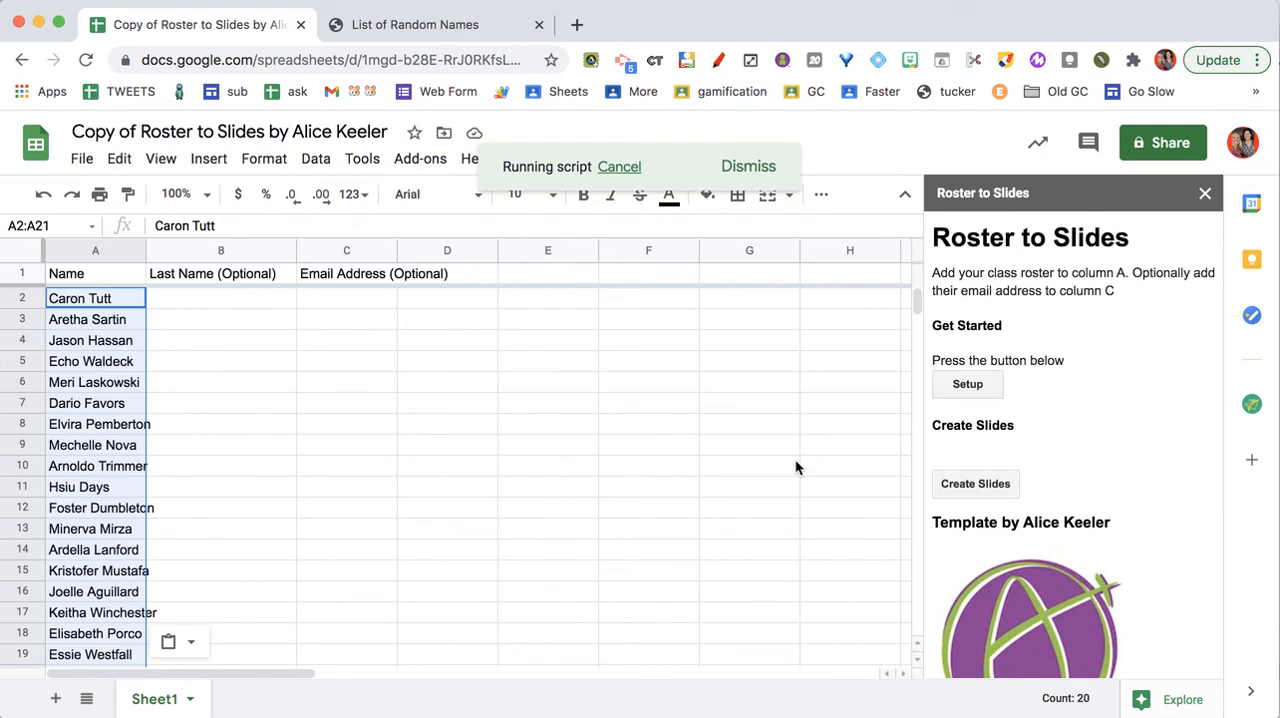
click(976, 482)
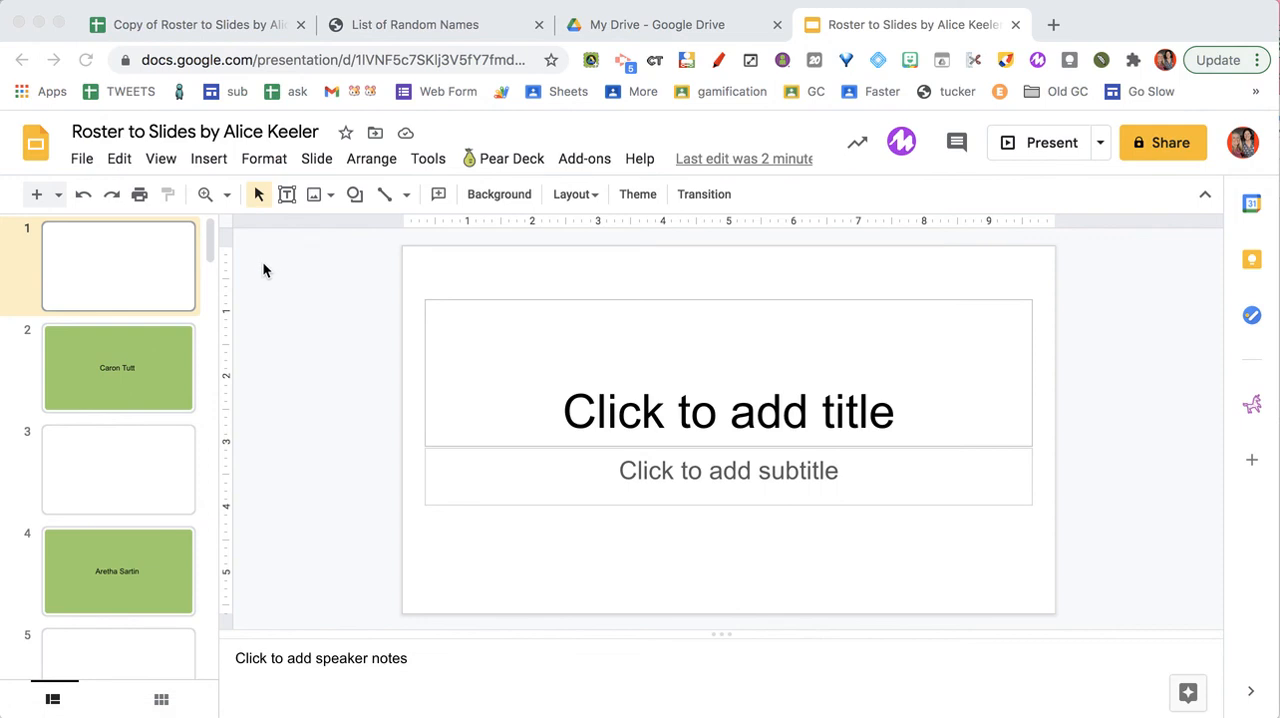
mouse_move(140, 384)
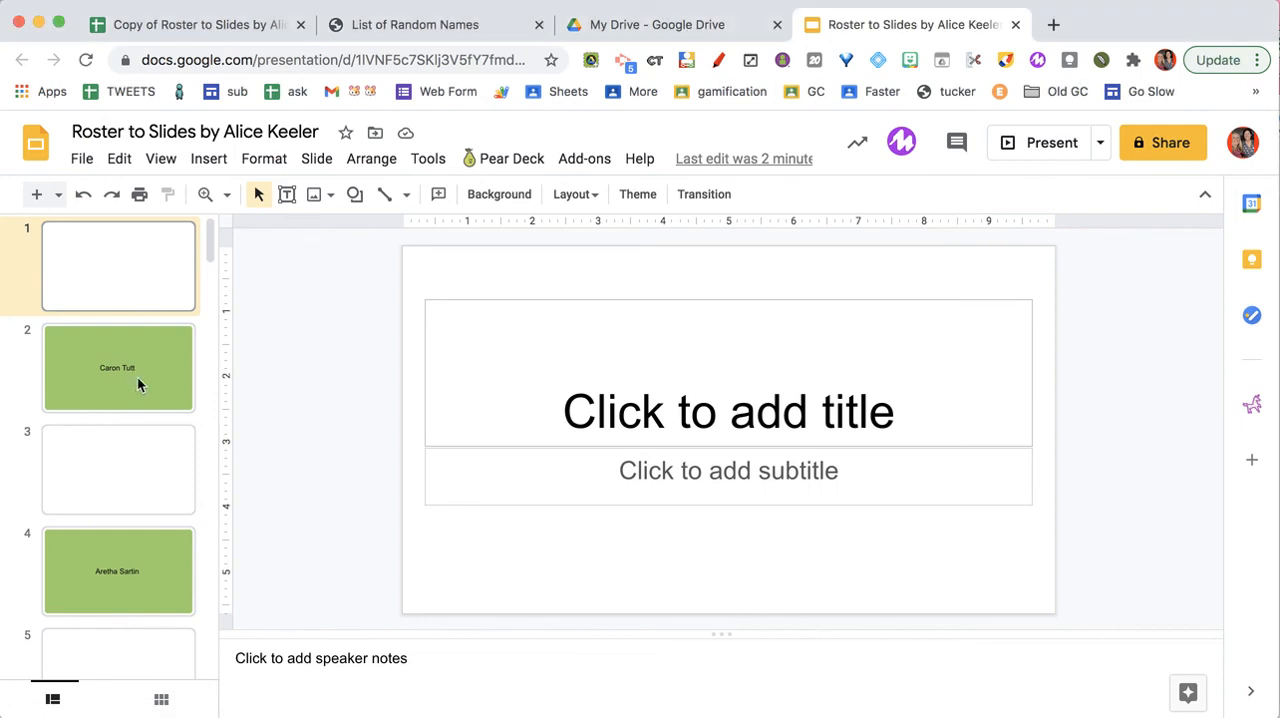
click(118, 368)
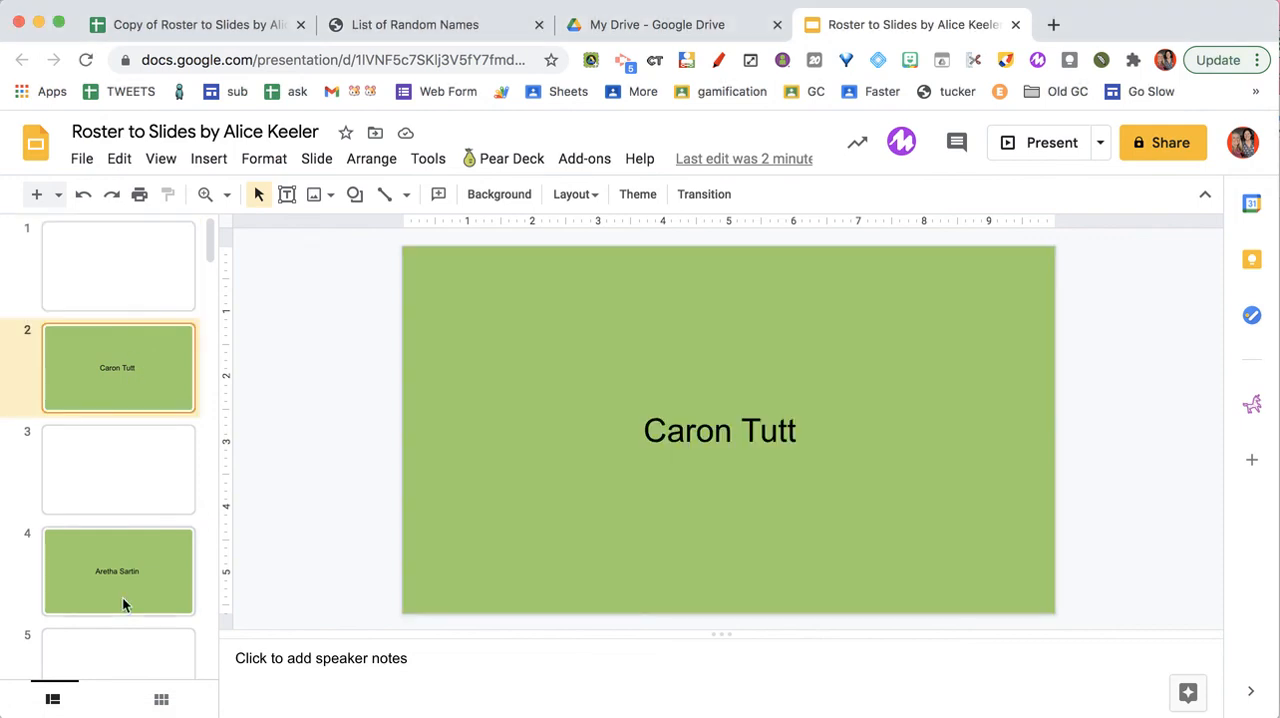
click(118, 604)
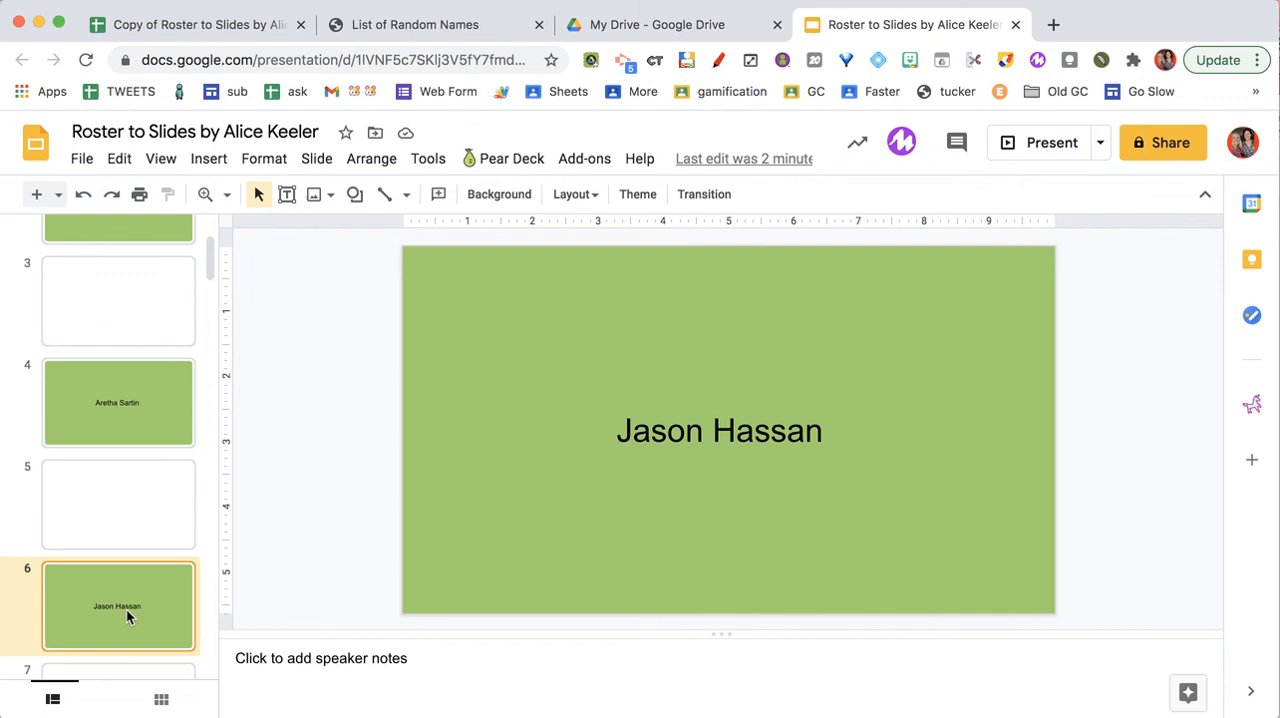
click(118, 568)
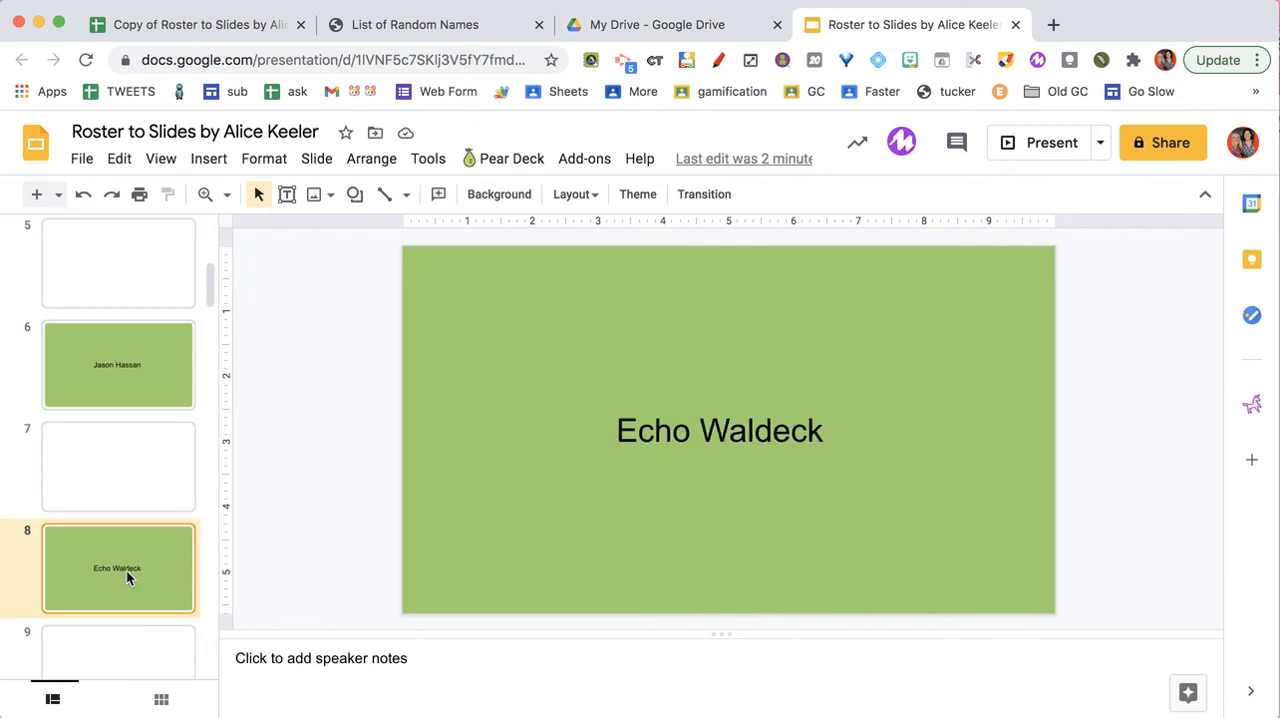
click(118, 466)
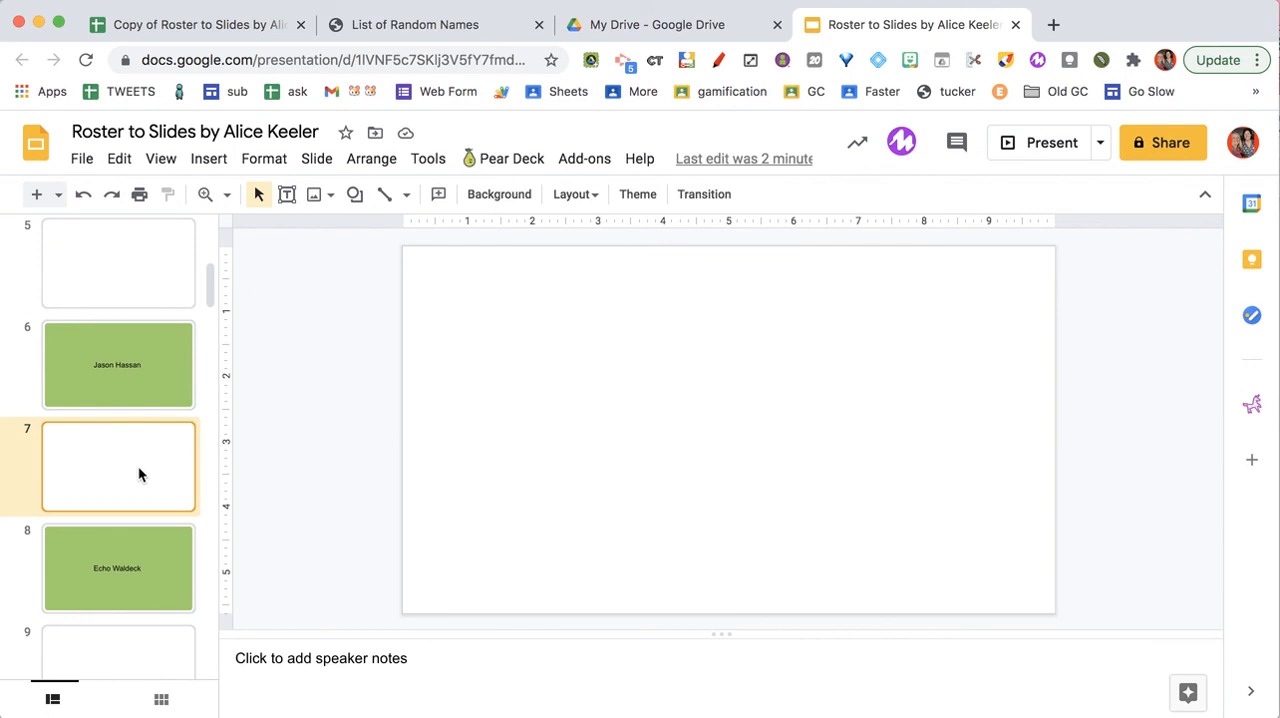
click(118, 364)
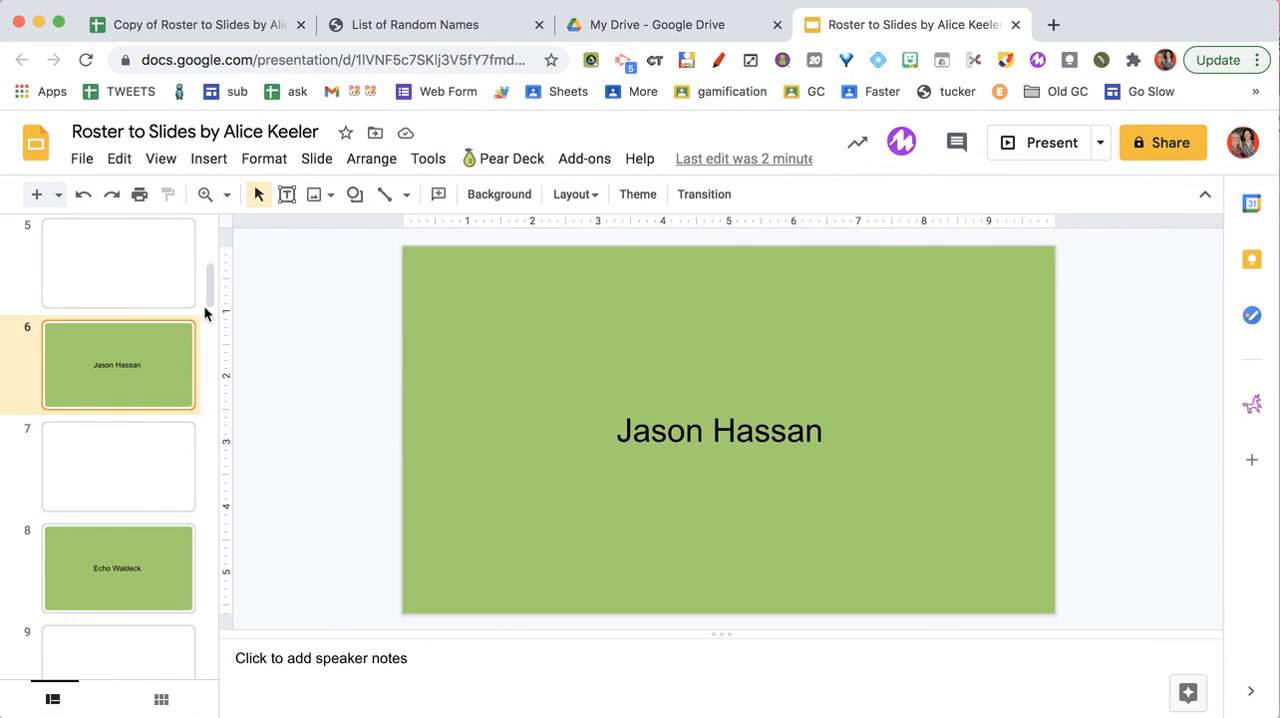
click(160, 158)
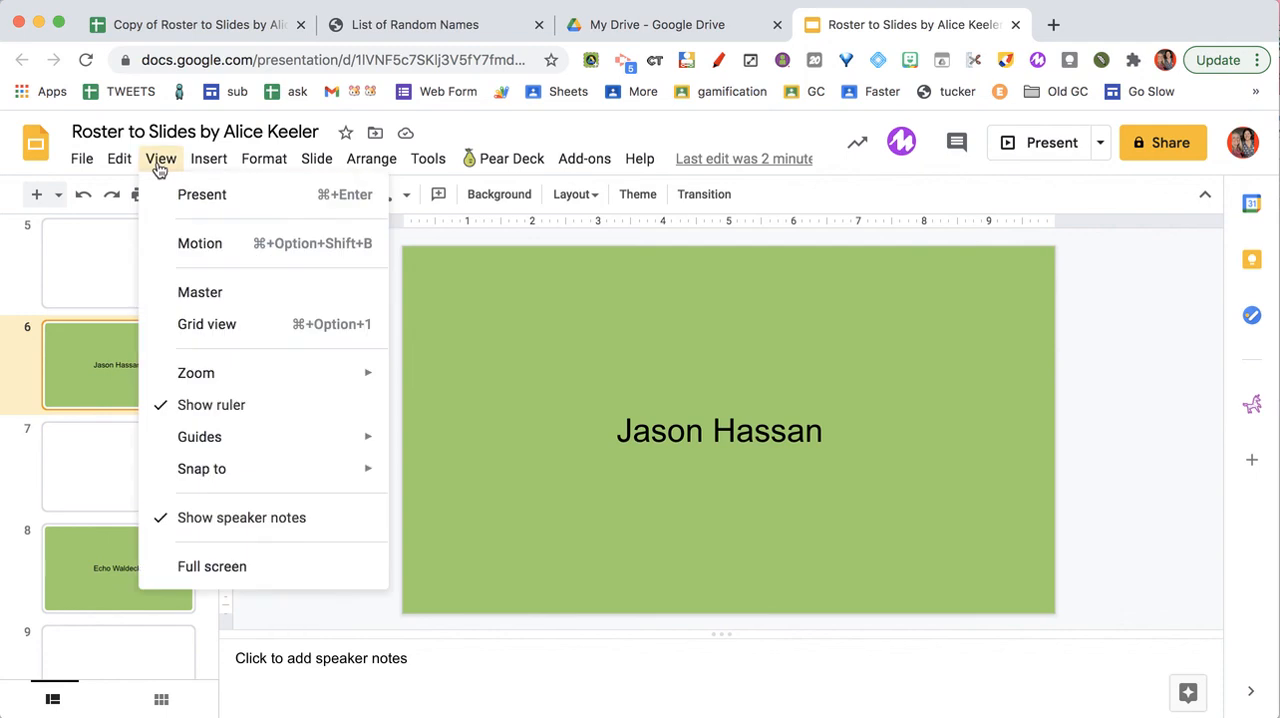